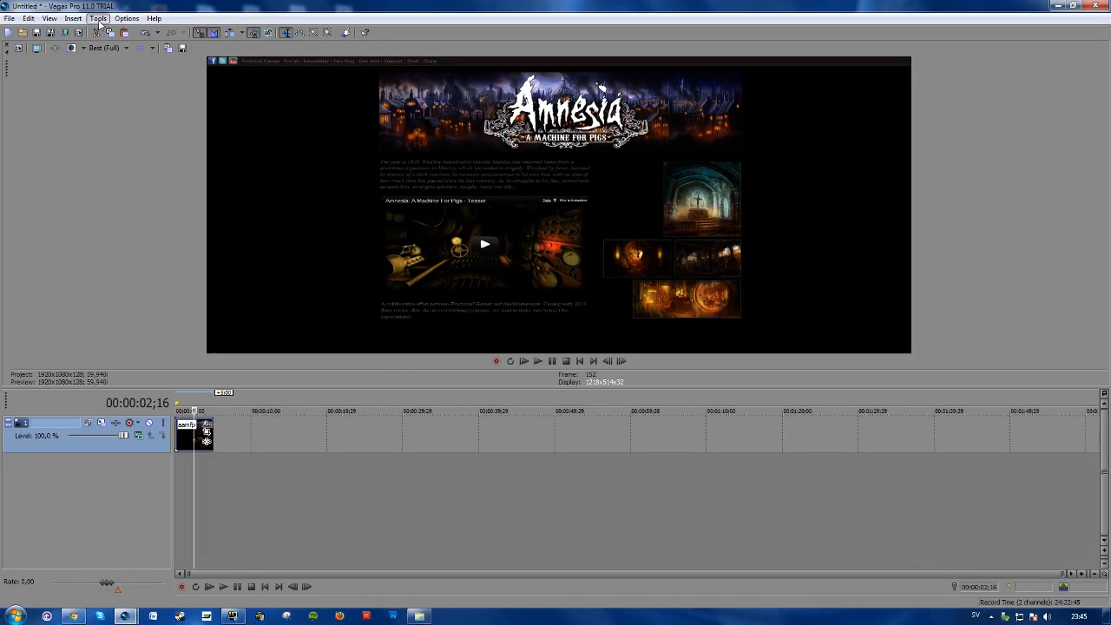
Bring up the Track Motion window for track 1 from Tools > Video
click(97, 18)
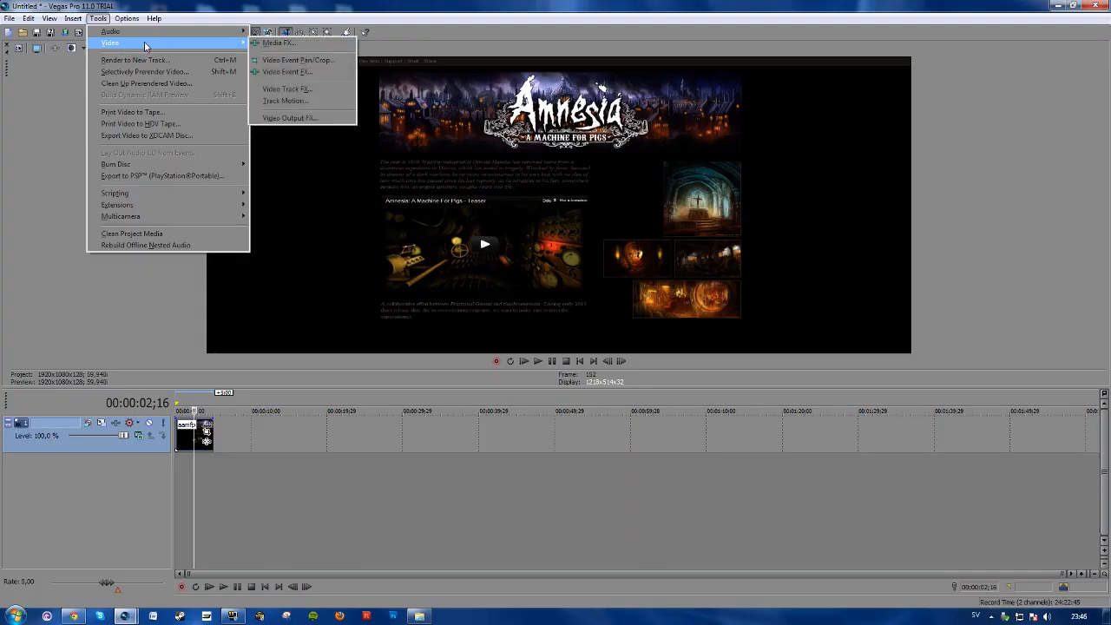
mouse_move(287, 101)
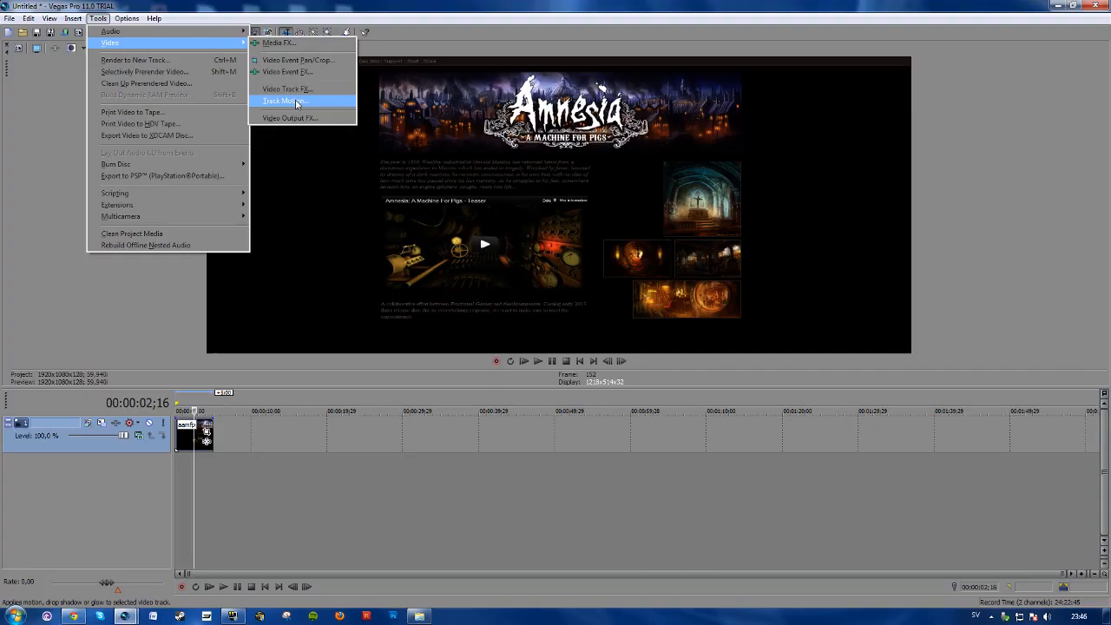
click(281, 100)
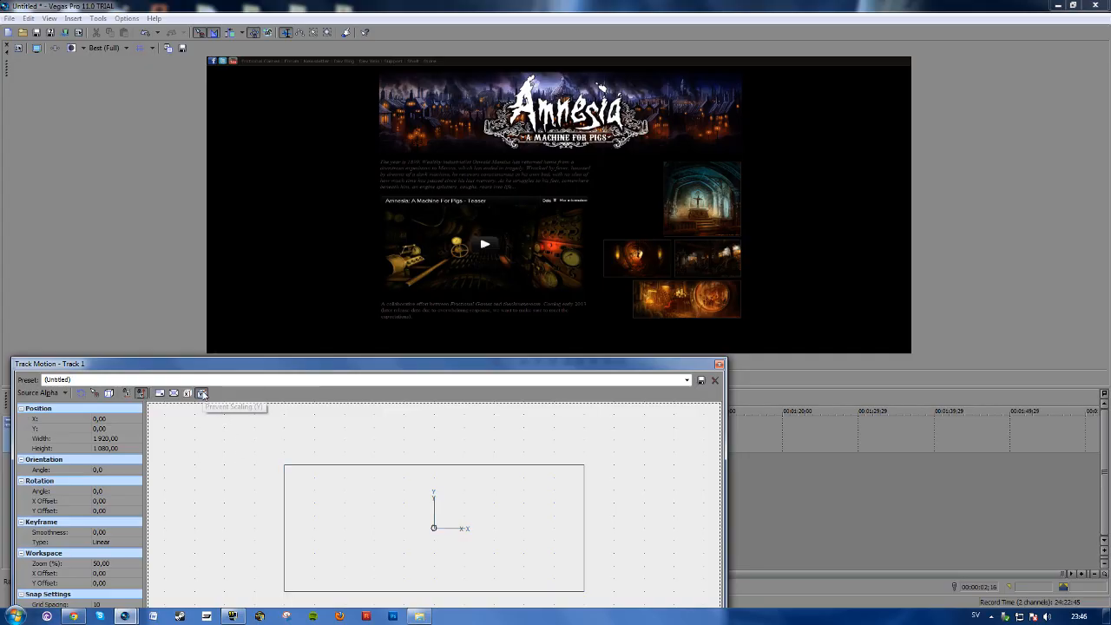
mouse_move(142, 397)
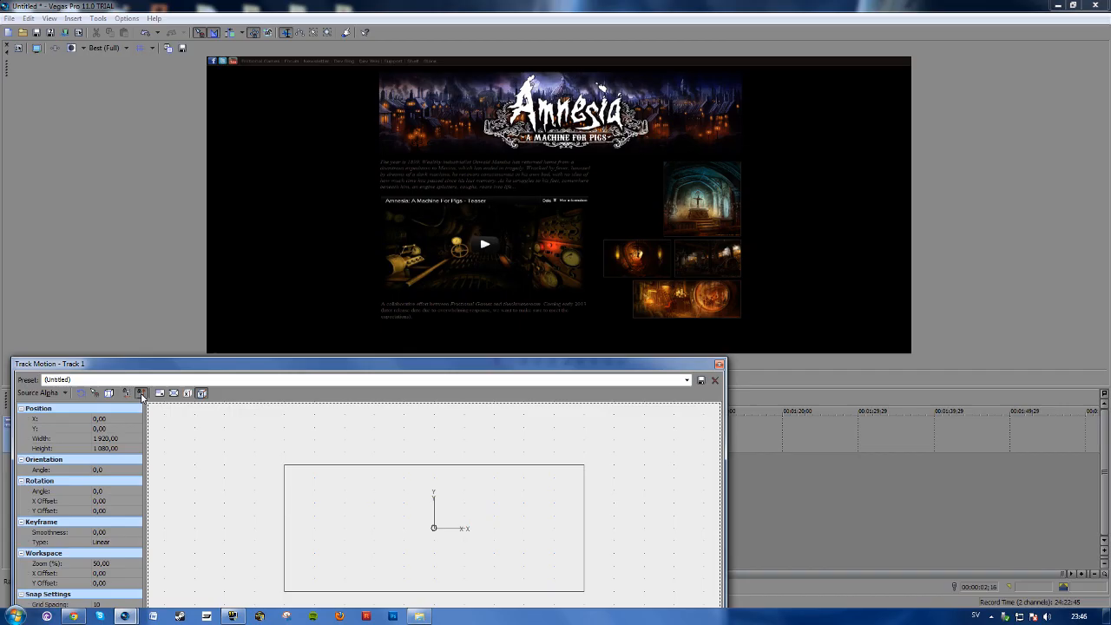
mouse_move(142, 393)
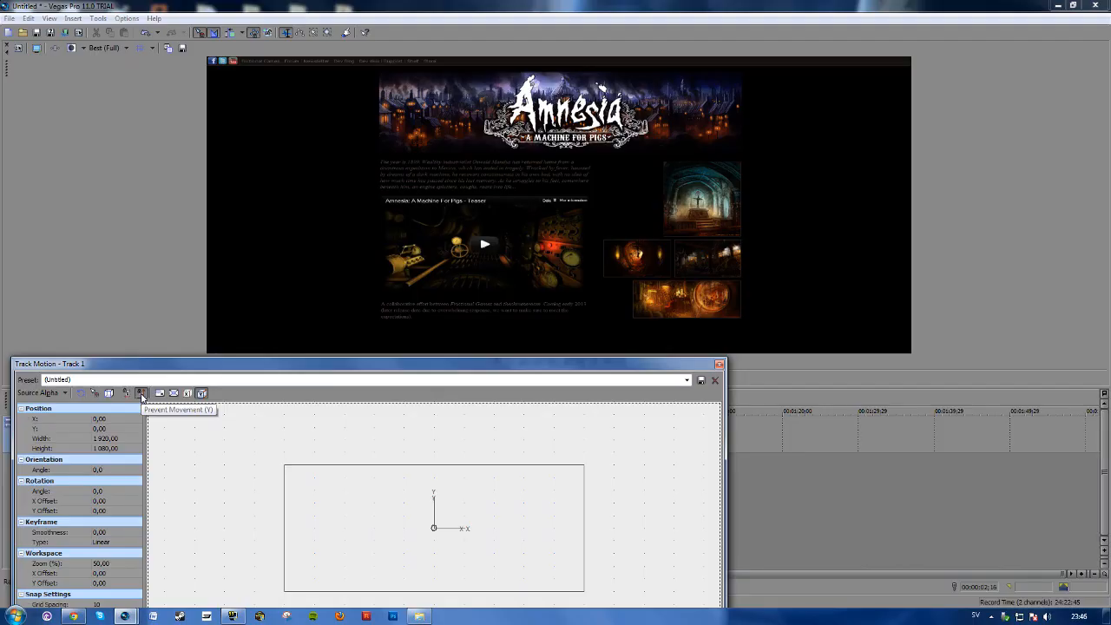
mouse_move(486, 448)
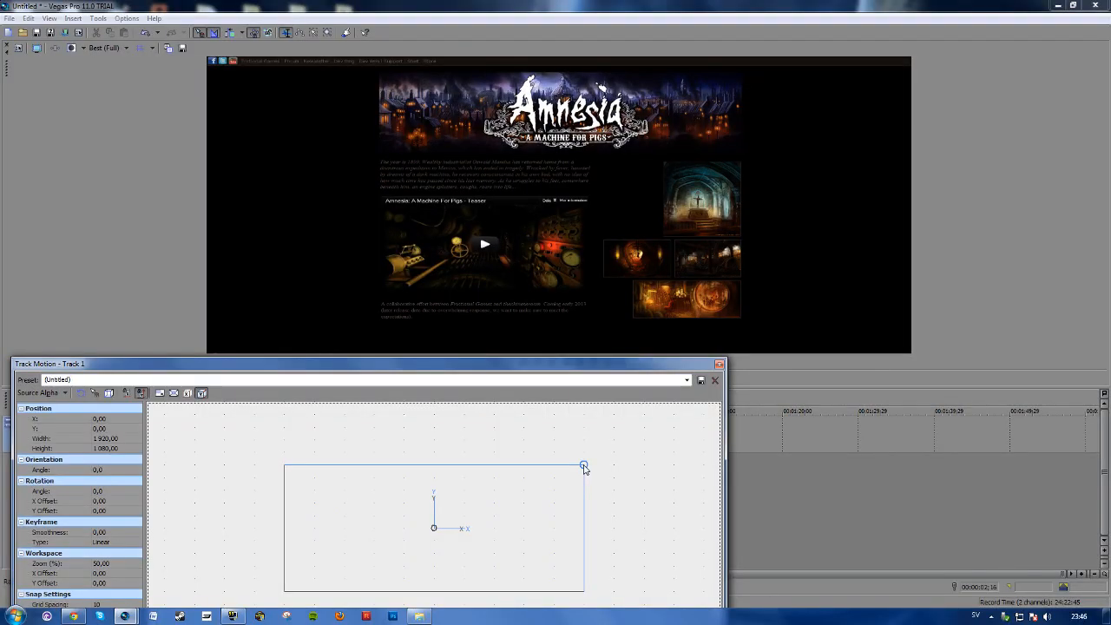
Shrink the track 1 motion frame from its corners to about 1,894 wide, offsetting its position
drag(584, 465, 599, 464)
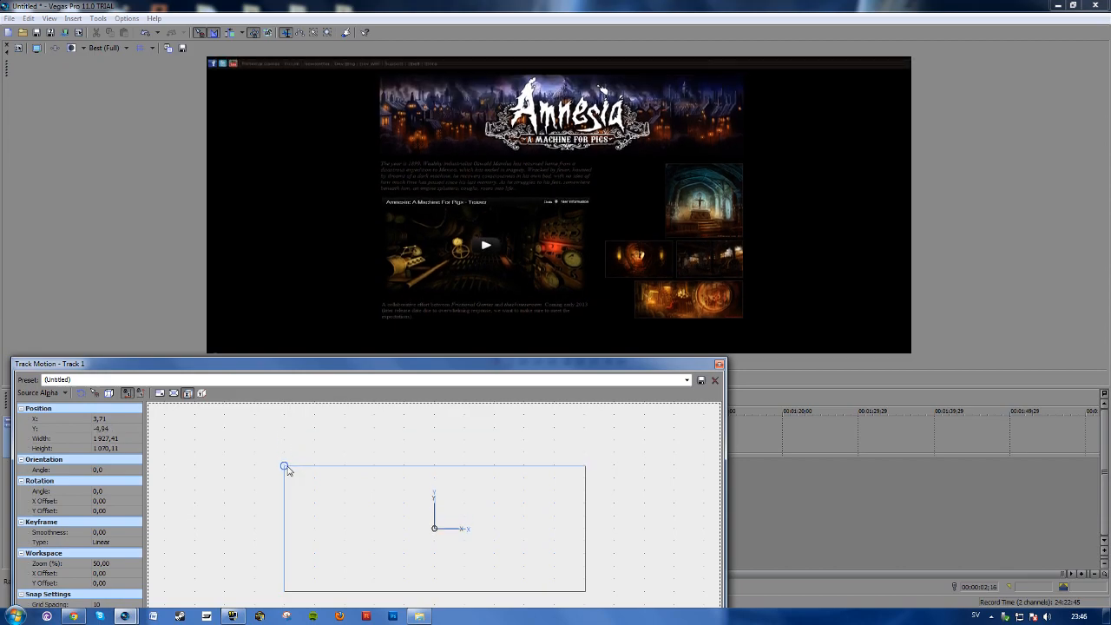
drag(285, 467, 434, 535)
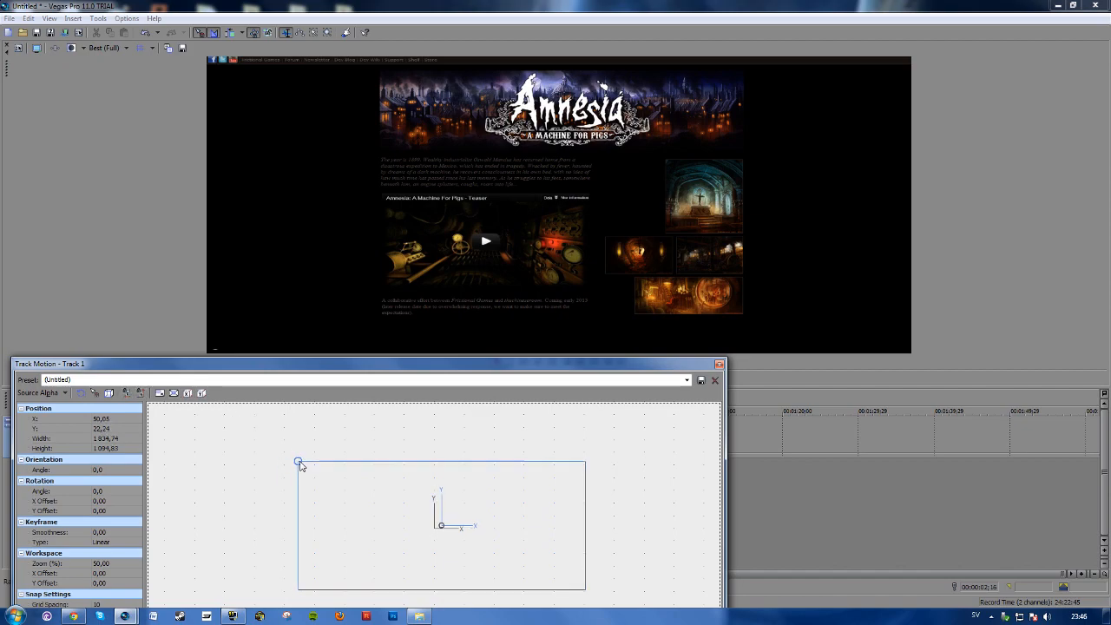
Rework the frame to about 1,926 wide so the Amnesia banner sits at top, then close Track Motion
drag(299, 462, 299, 438)
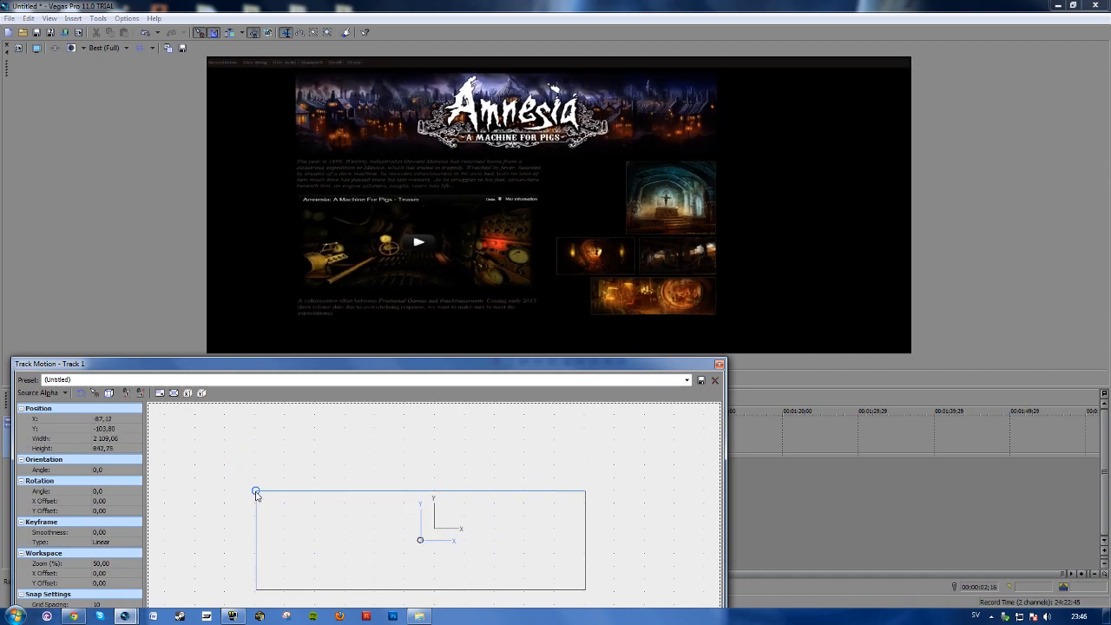
drag(257, 490, 278, 478)
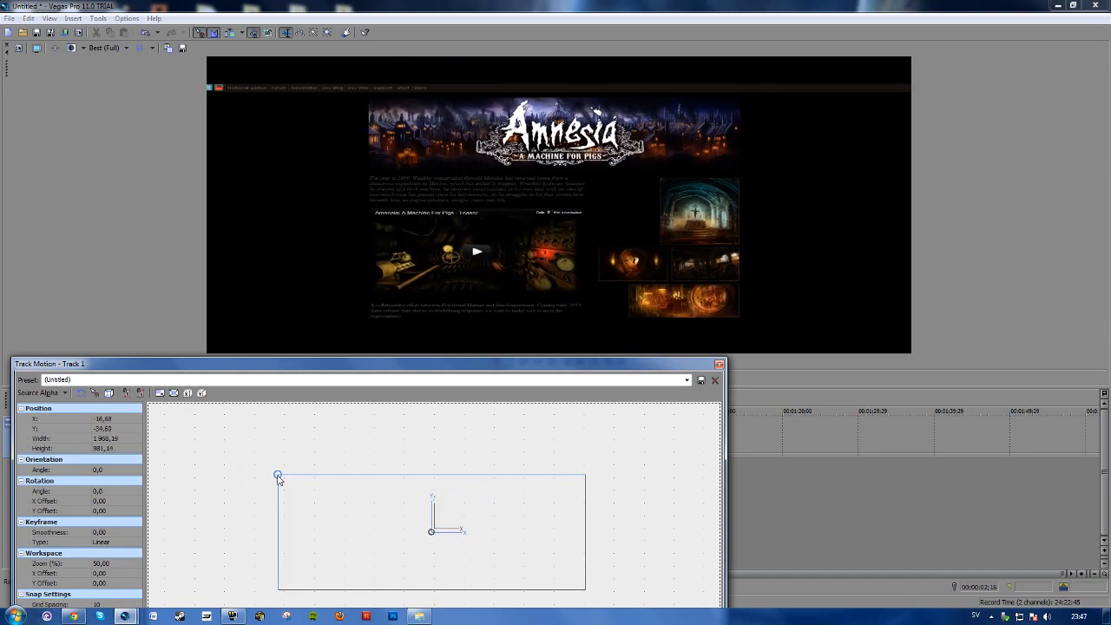
drag(278, 476, 285, 465)
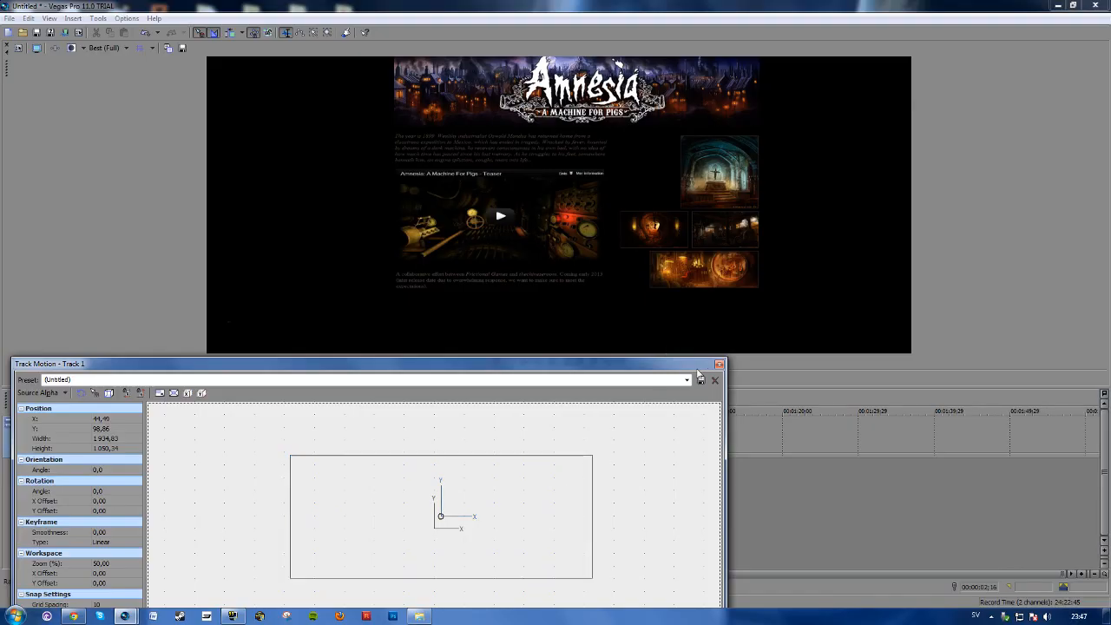
click(716, 381)
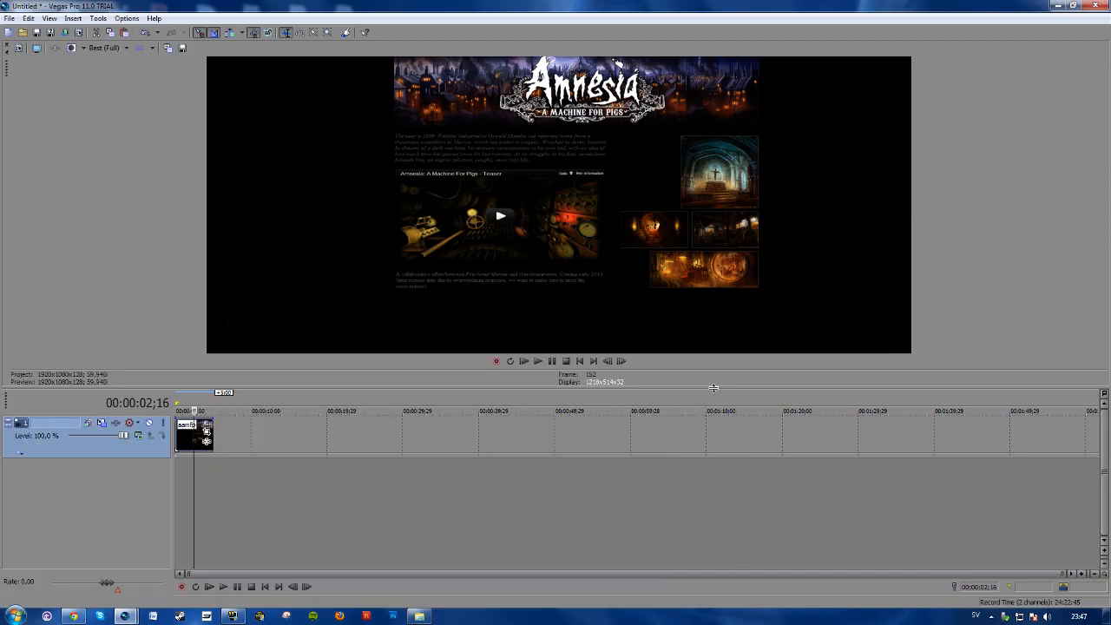